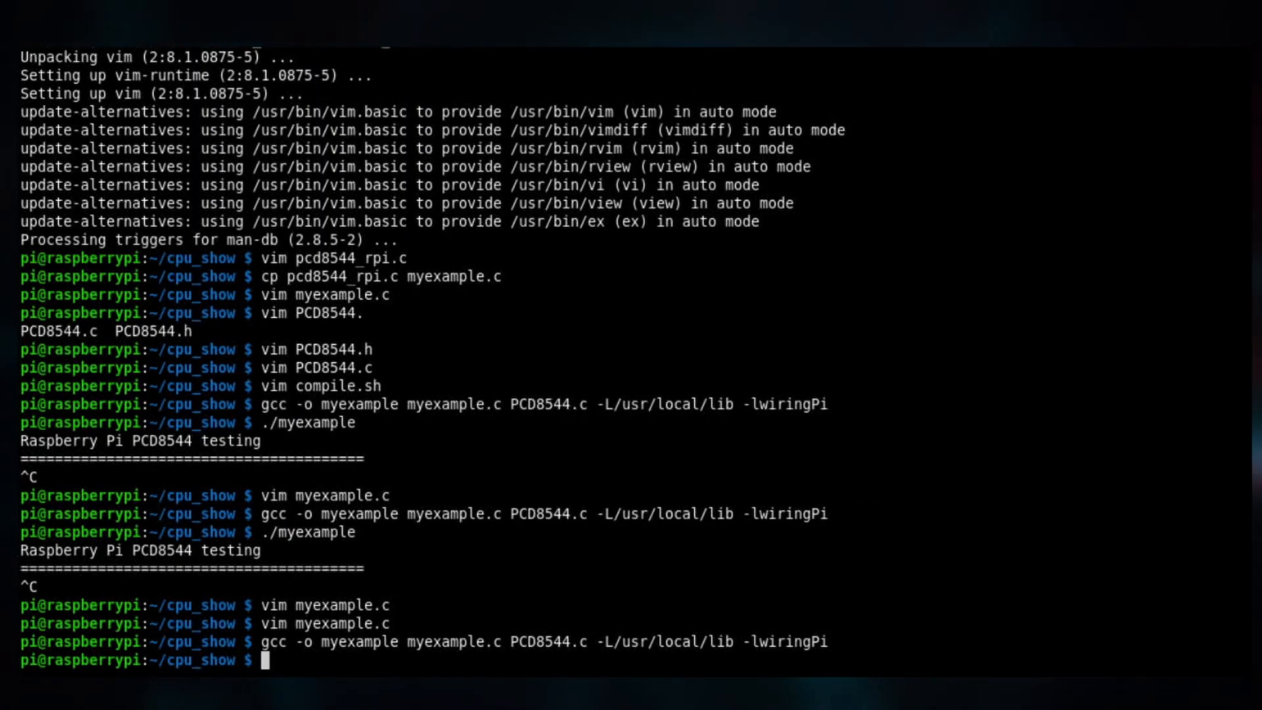
type(".")
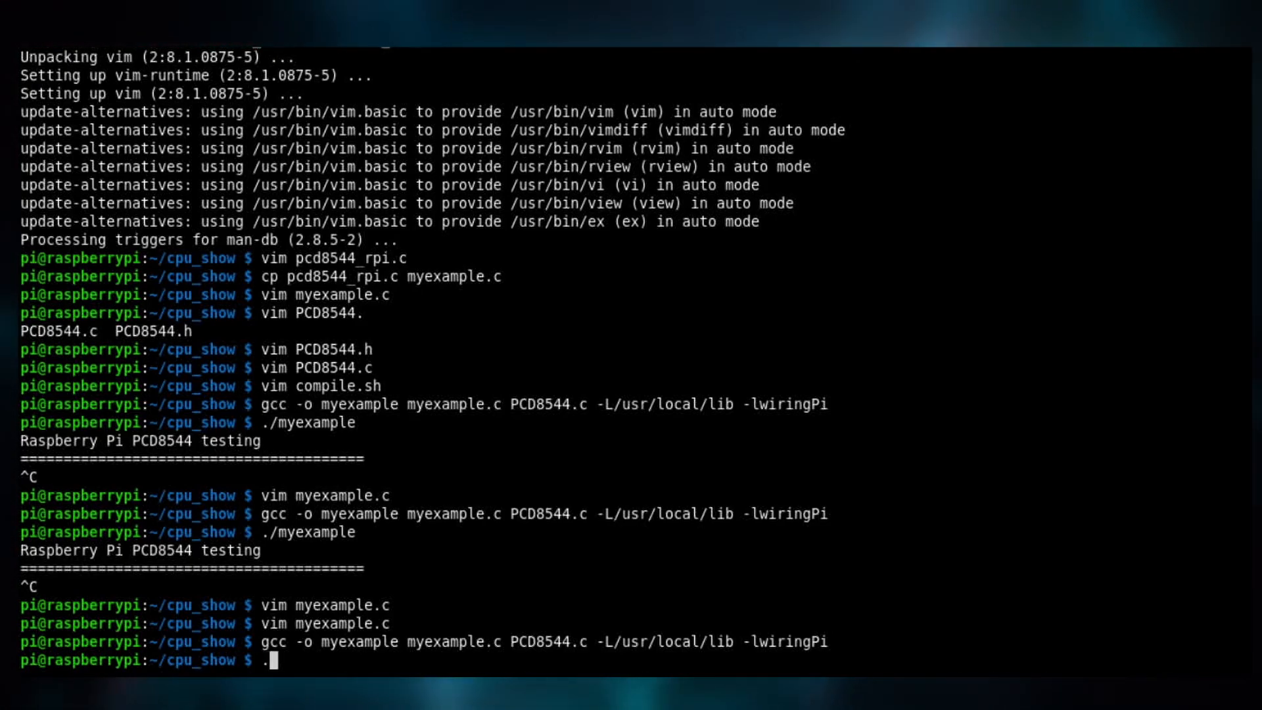
type("/cpu")
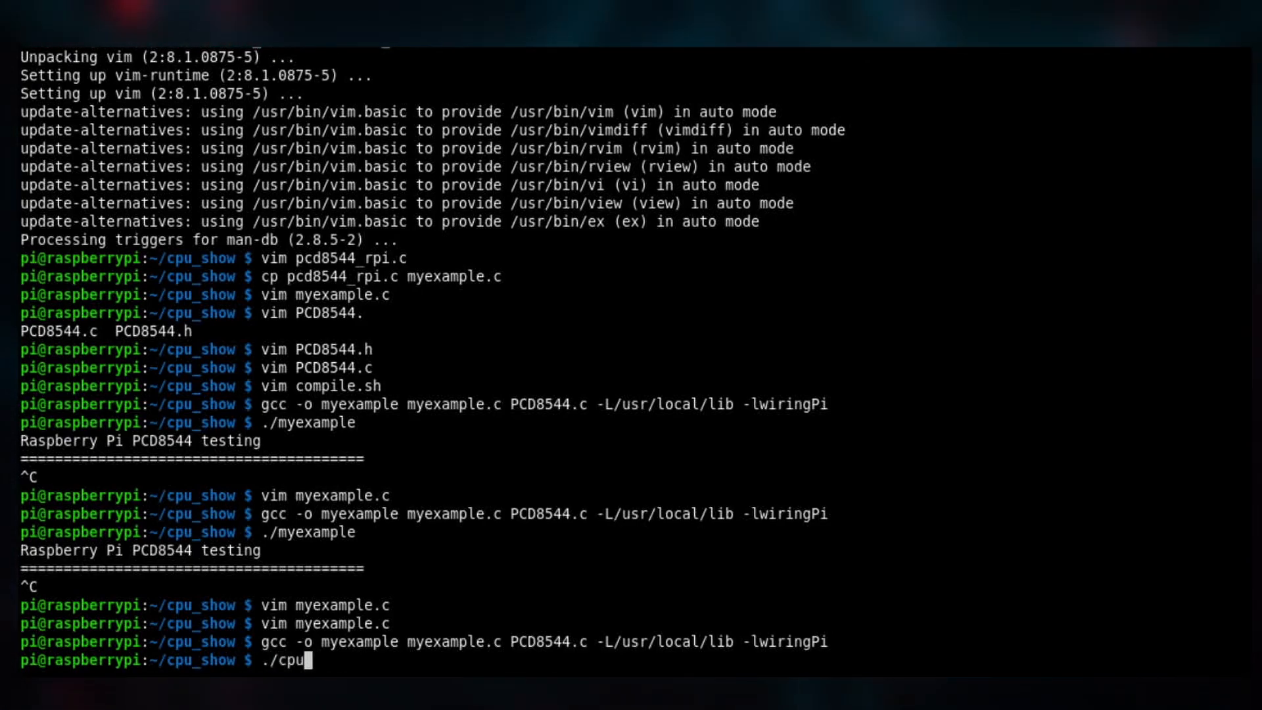
type("show")
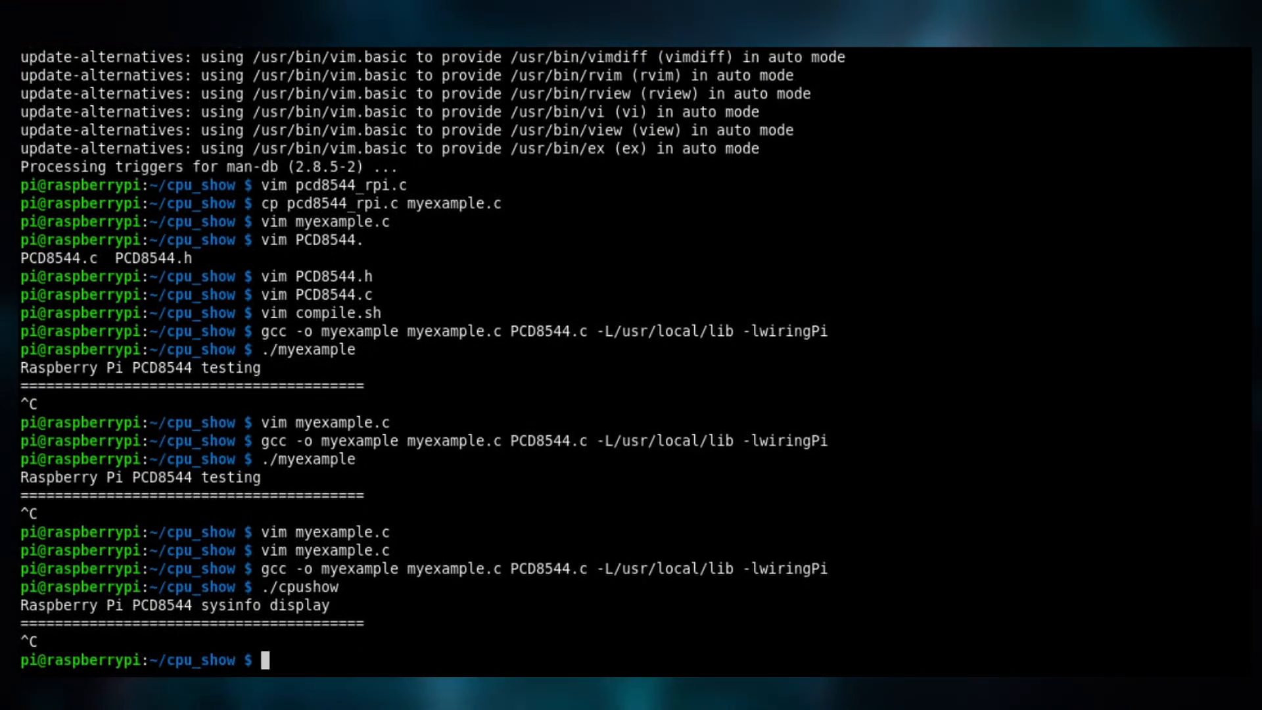
type("./m")
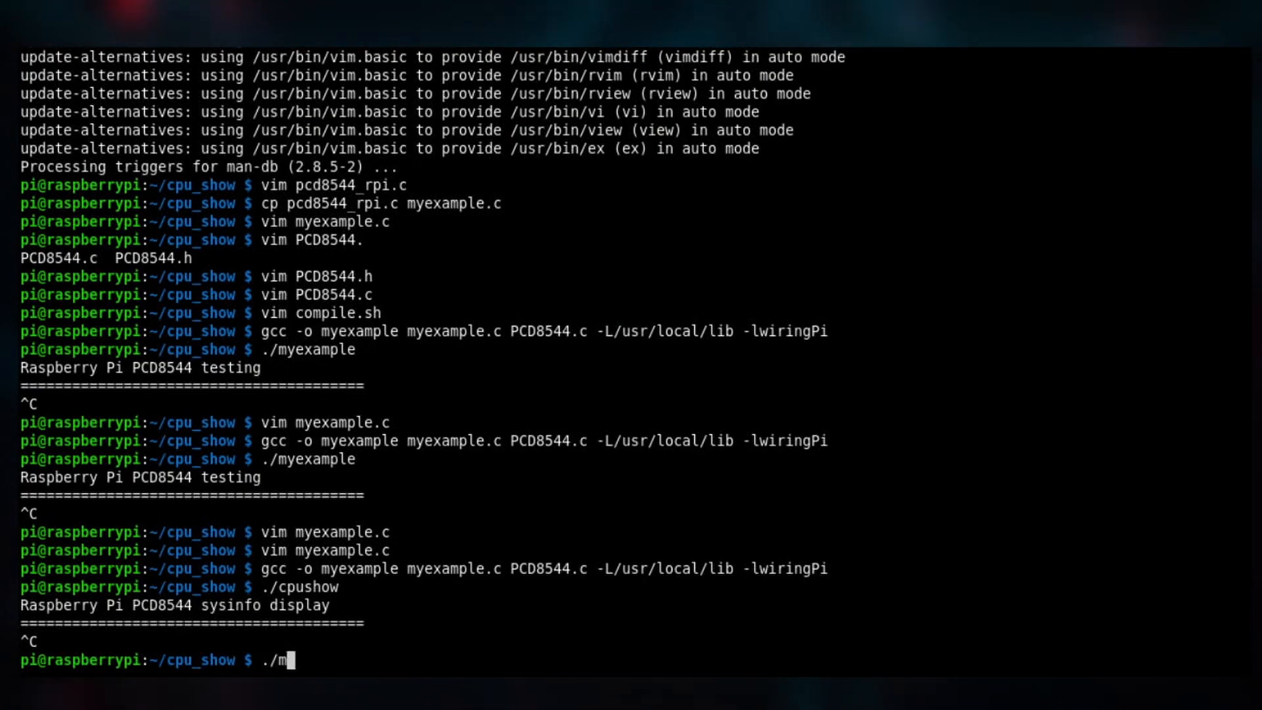